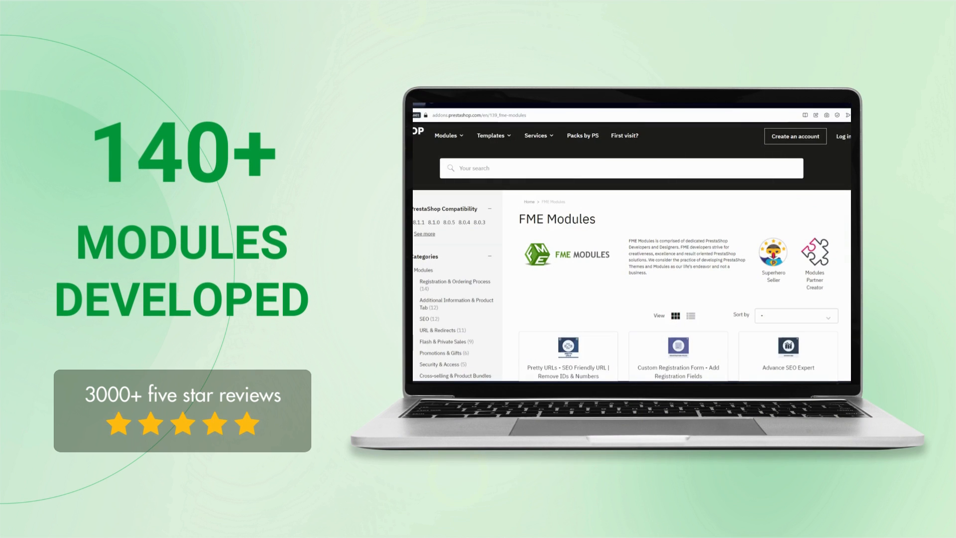
Step: Load the shop URL so the FME Modules private login page appears
scroll(down, 3)
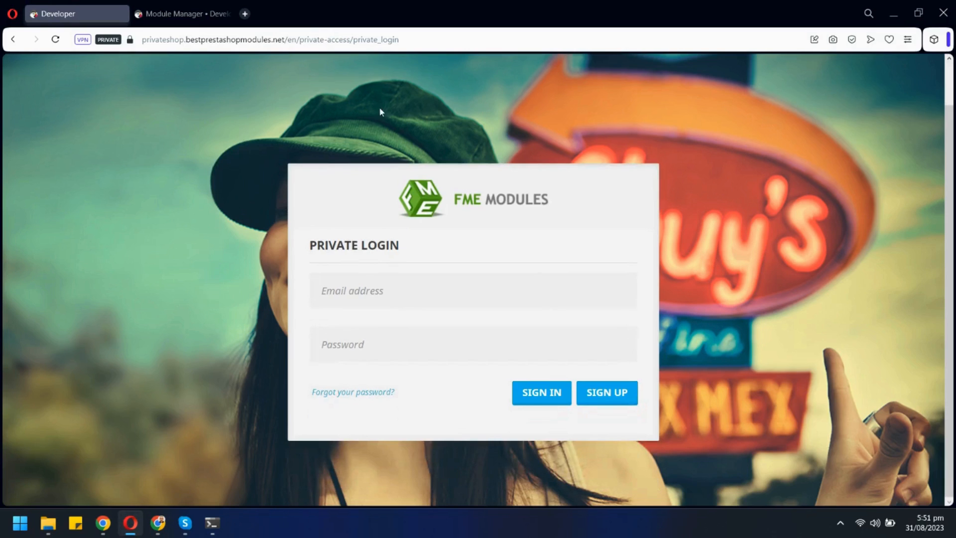
mouse_move(613, 406)
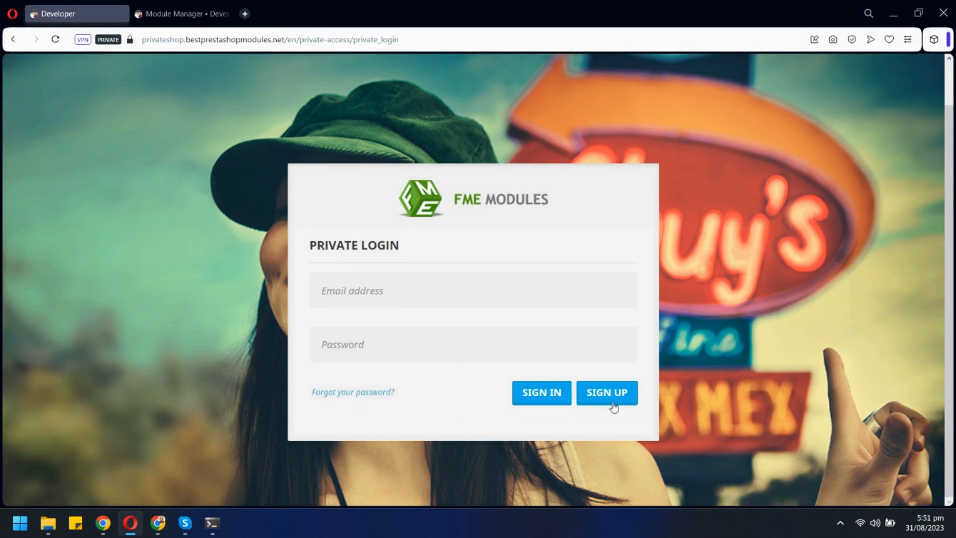
click(606, 392)
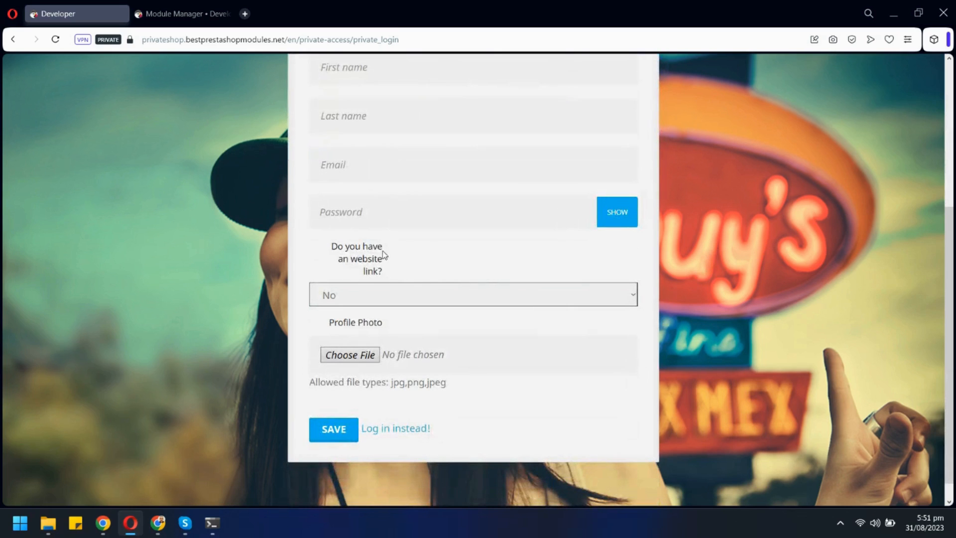
mouse_move(334, 376)
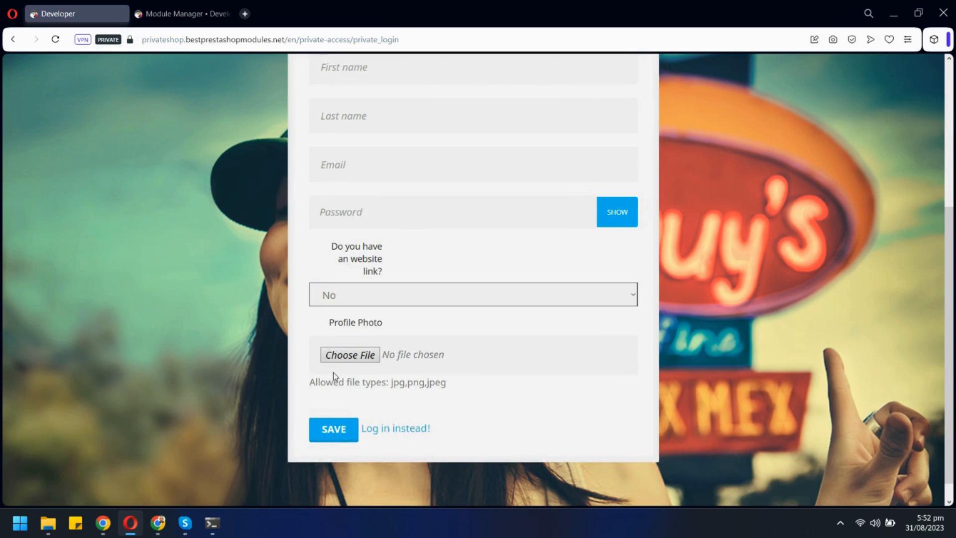
click(472, 295)
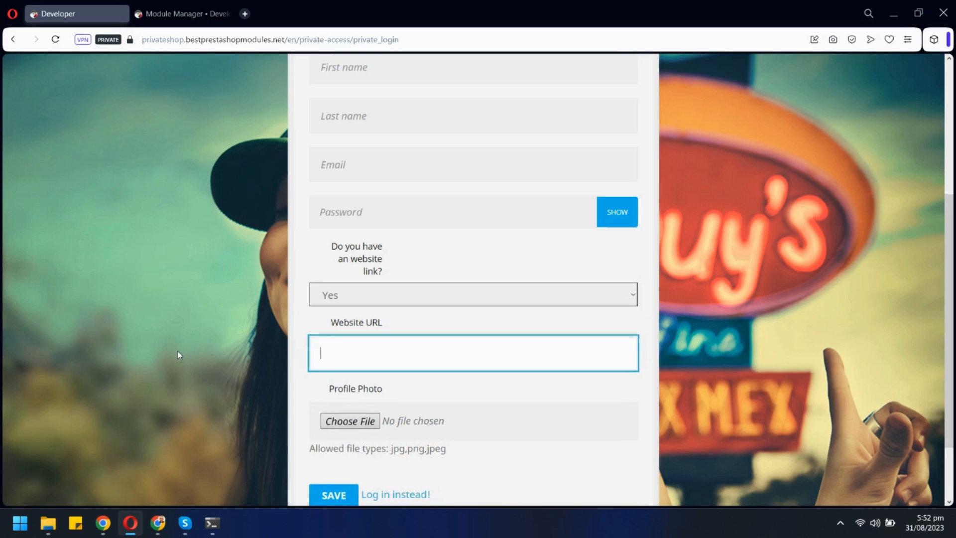
text(www.abc,)
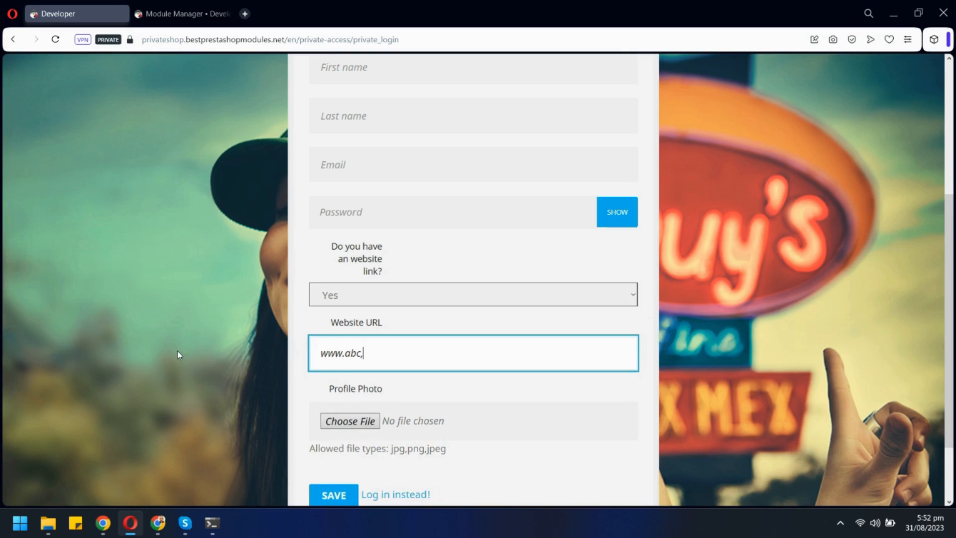
text(com)
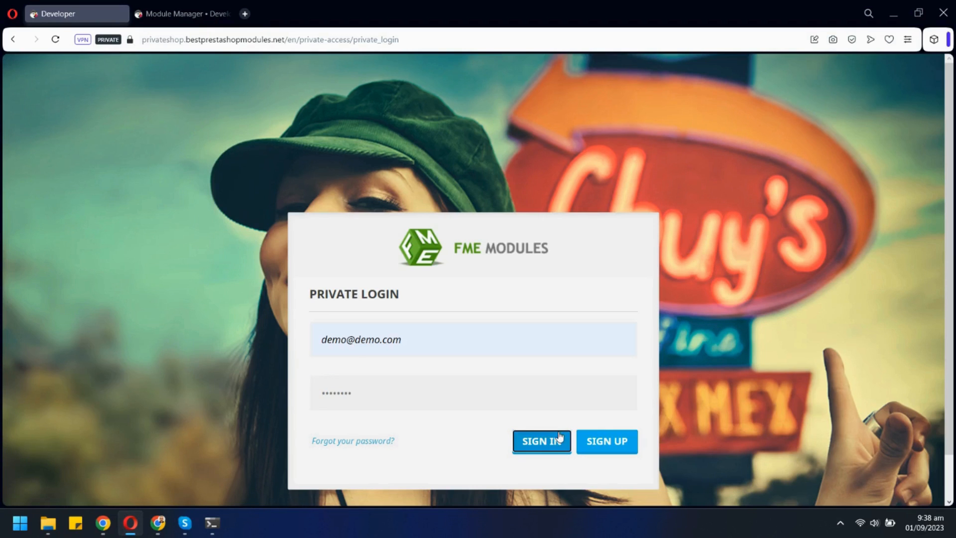
click(542, 441)
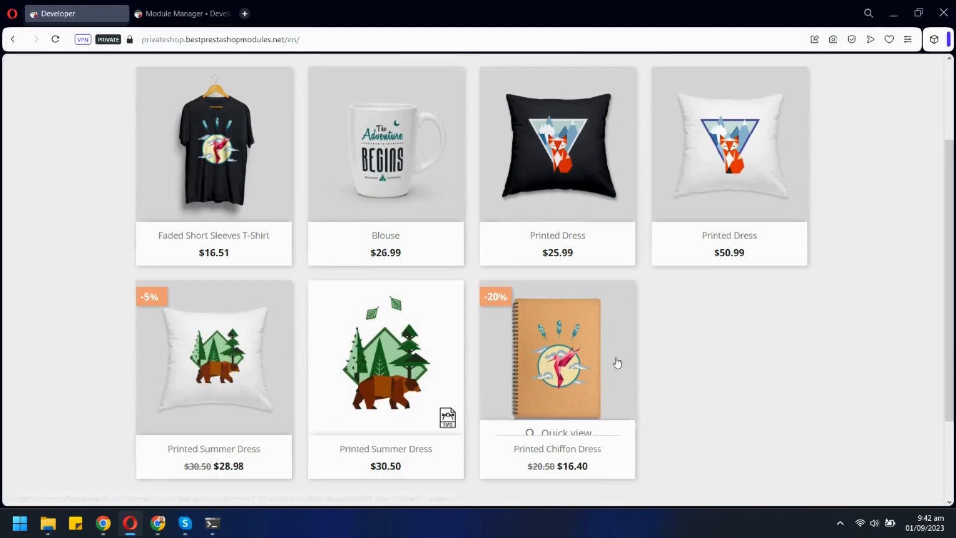
mouse_move(783, 365)
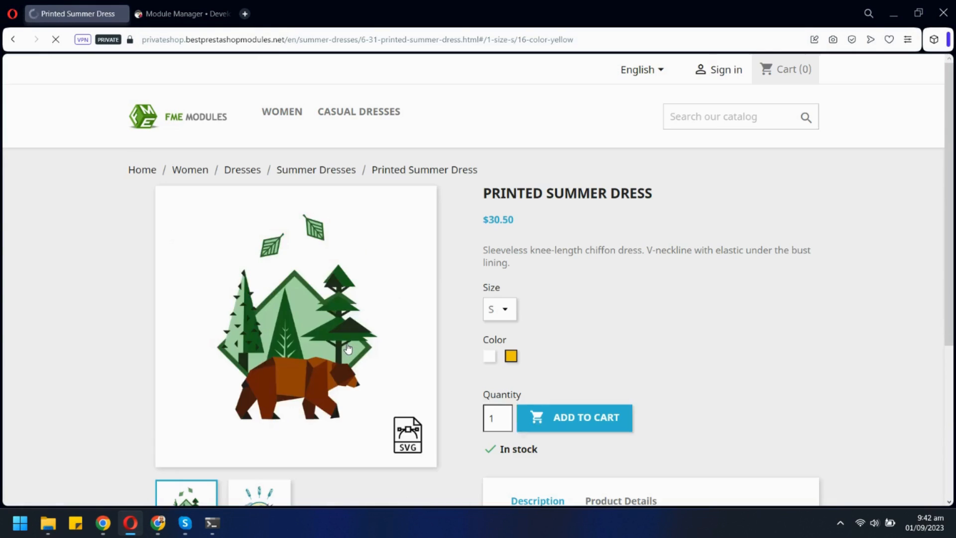
click(13, 39)
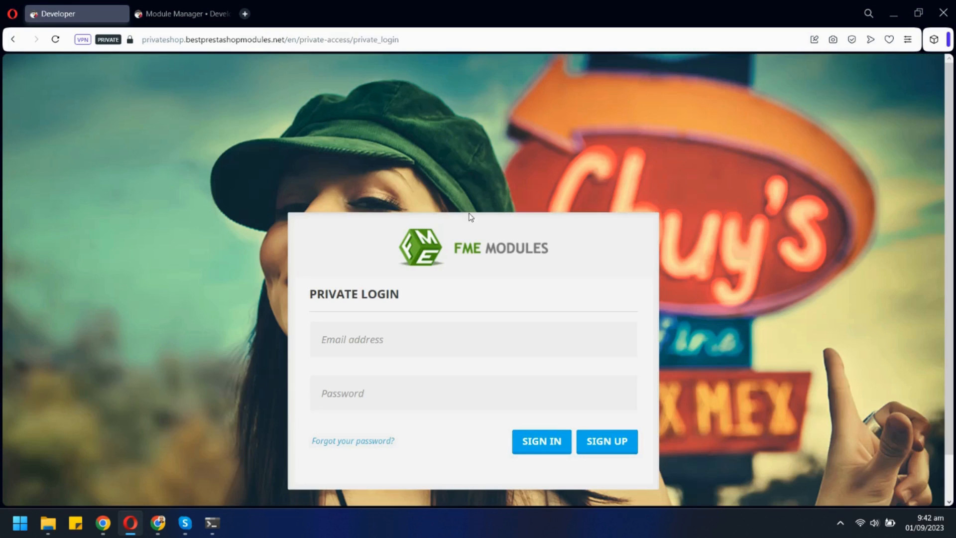
mouse_move(590, 399)
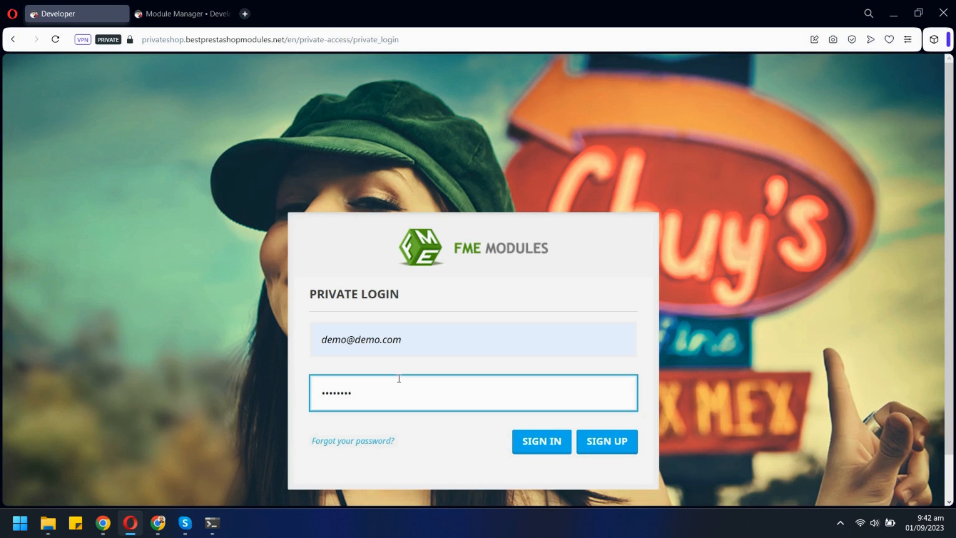
click(539, 441)
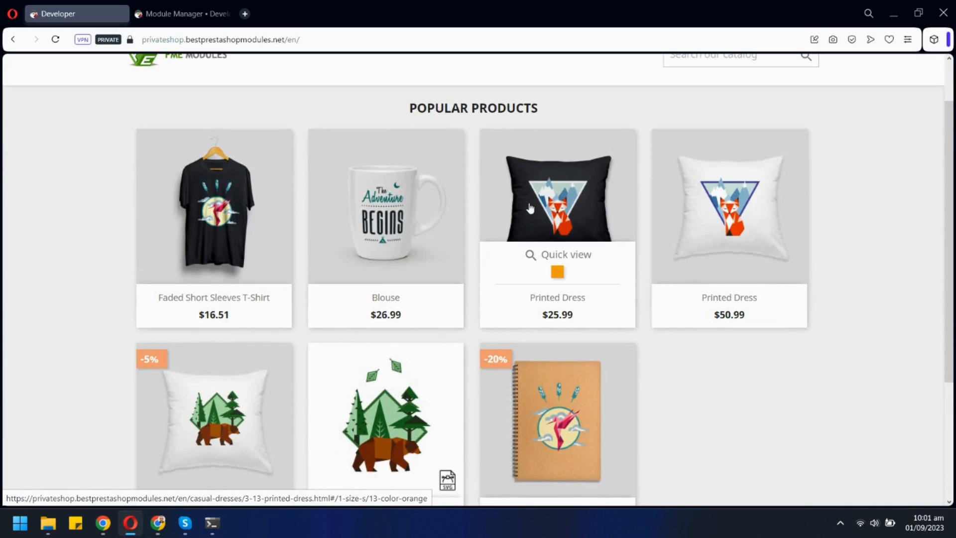
Step: Unlock the password-protected Printed Dress page by submitting its password
click(557, 201)
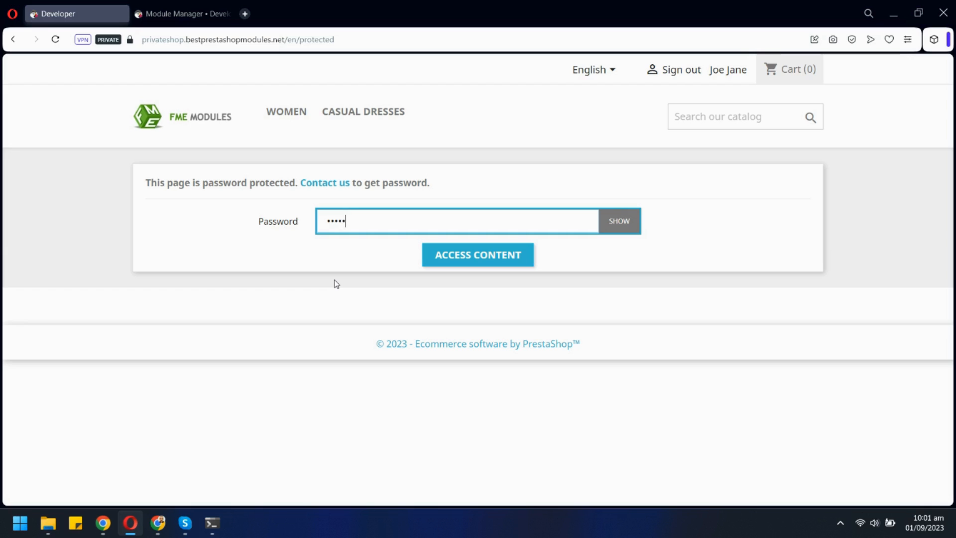
click(477, 254)
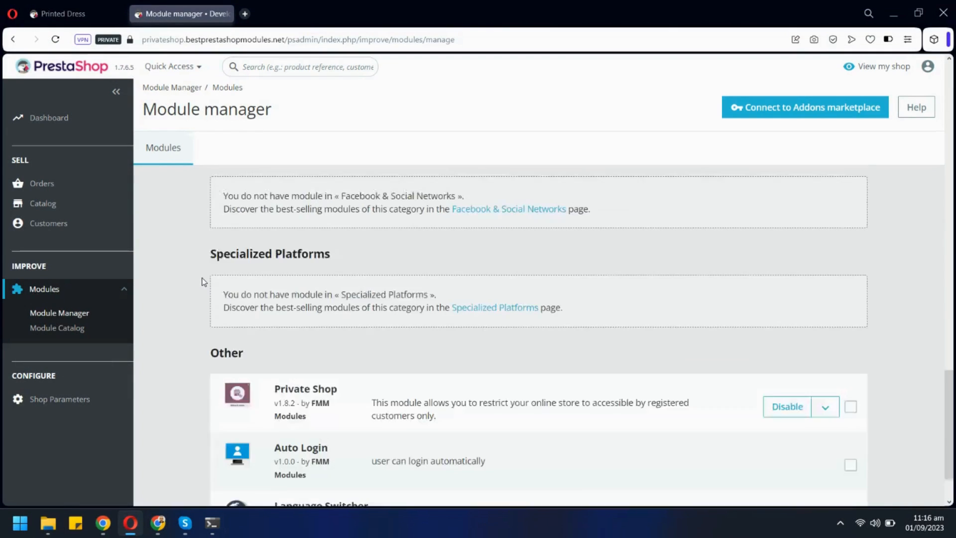
Step: Review the Private Shop module's General Settings from top to bottom
scroll(down, 3)
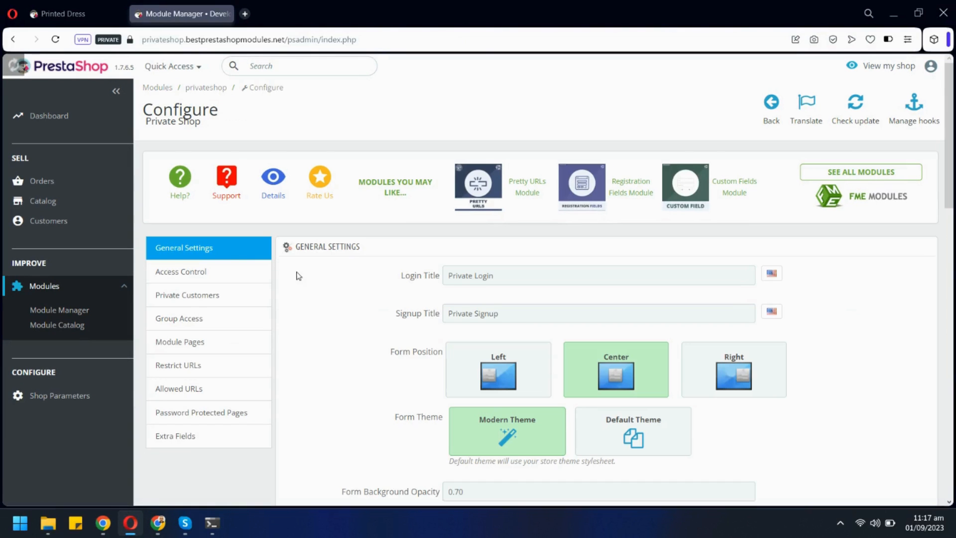
scroll(down, 3)
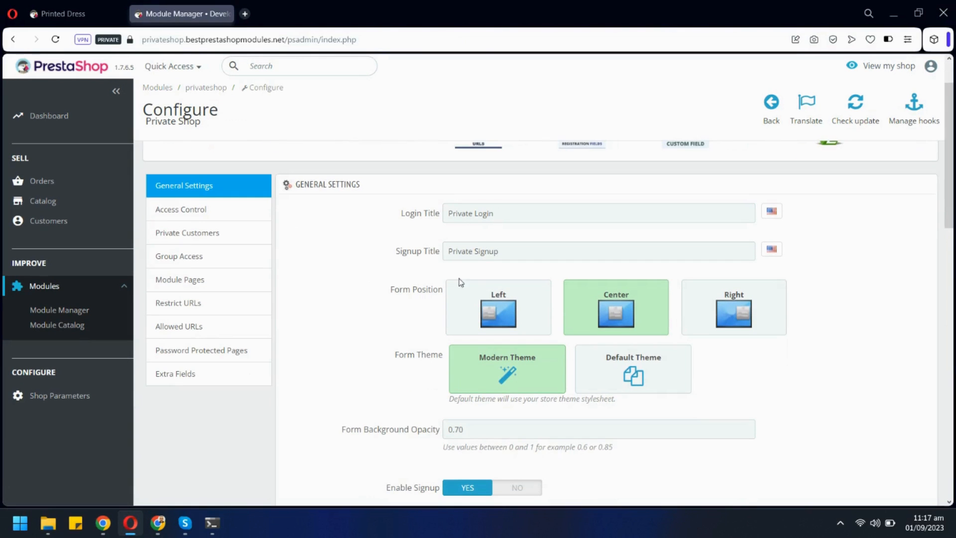
mouse_move(672, 381)
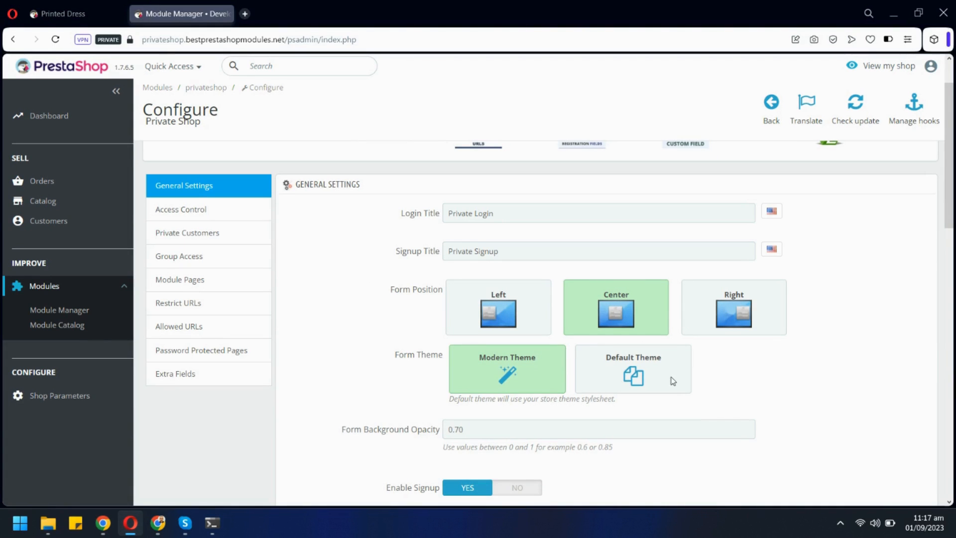
scroll(down, 3)
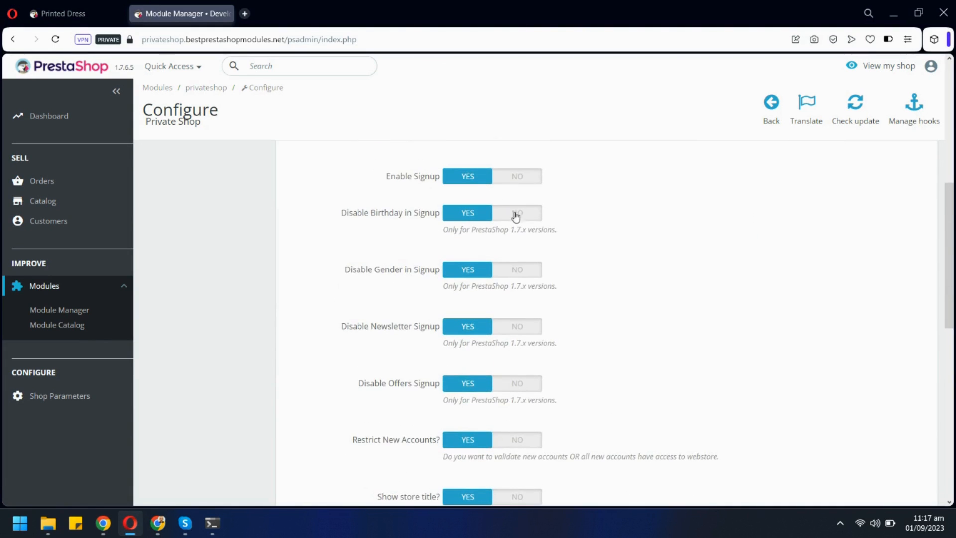
mouse_move(505, 403)
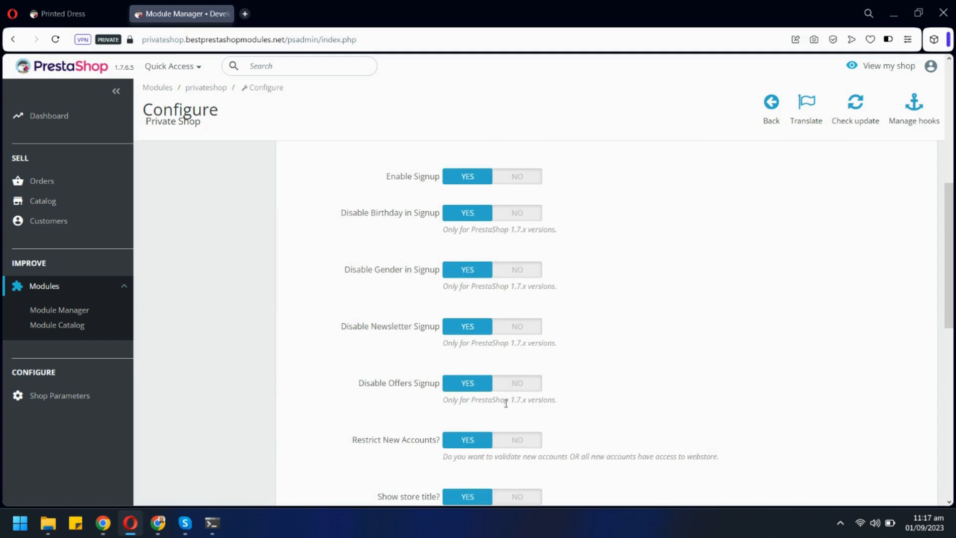
scroll(down, 3)
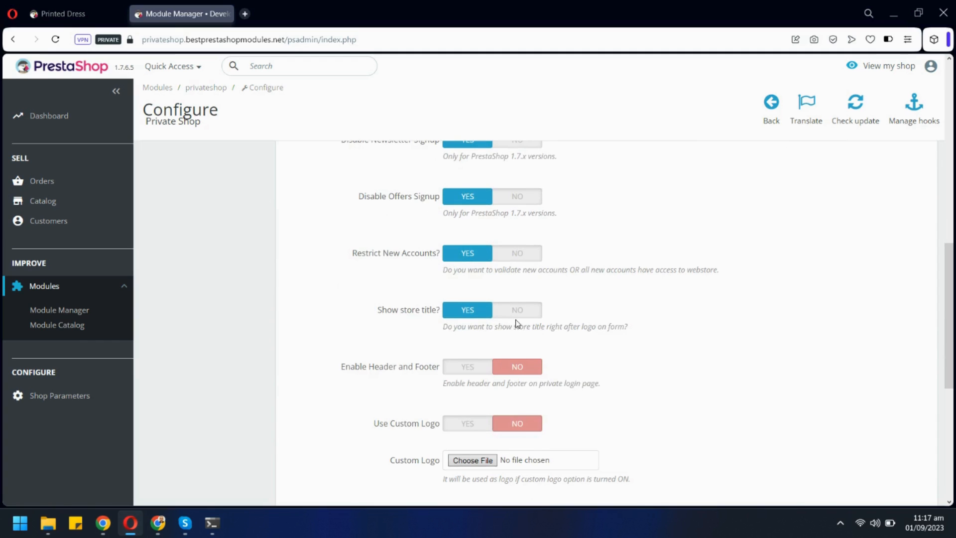
scroll(down, 3)
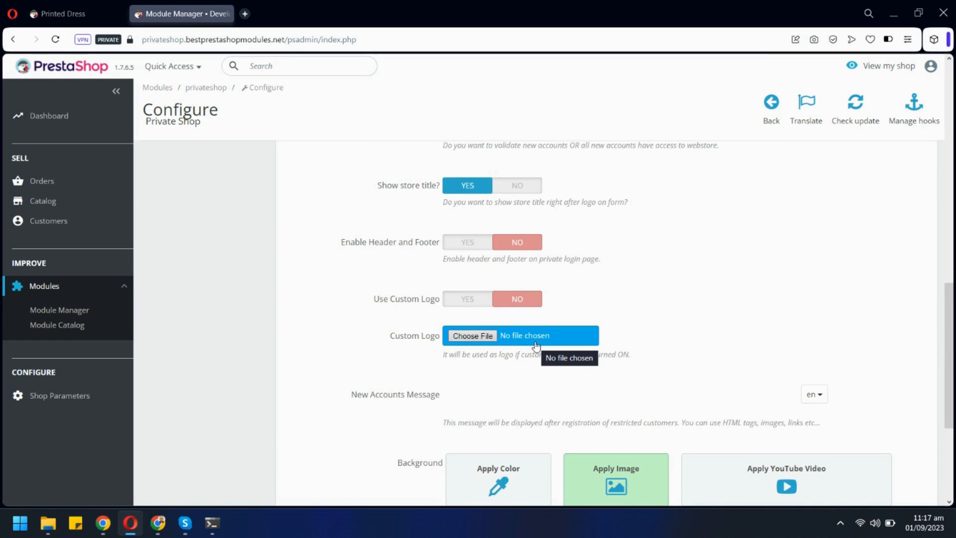
scroll(down, 3)
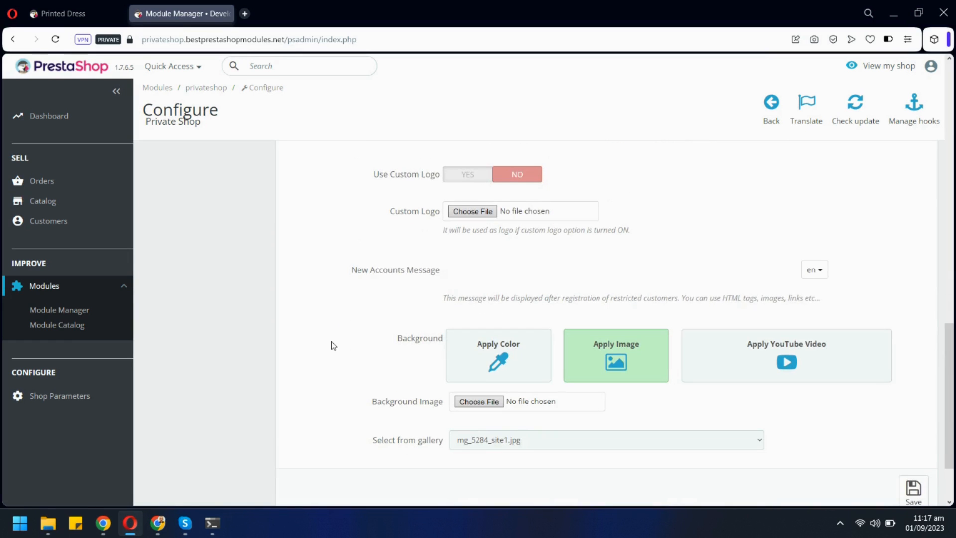
mouse_move(670, 371)
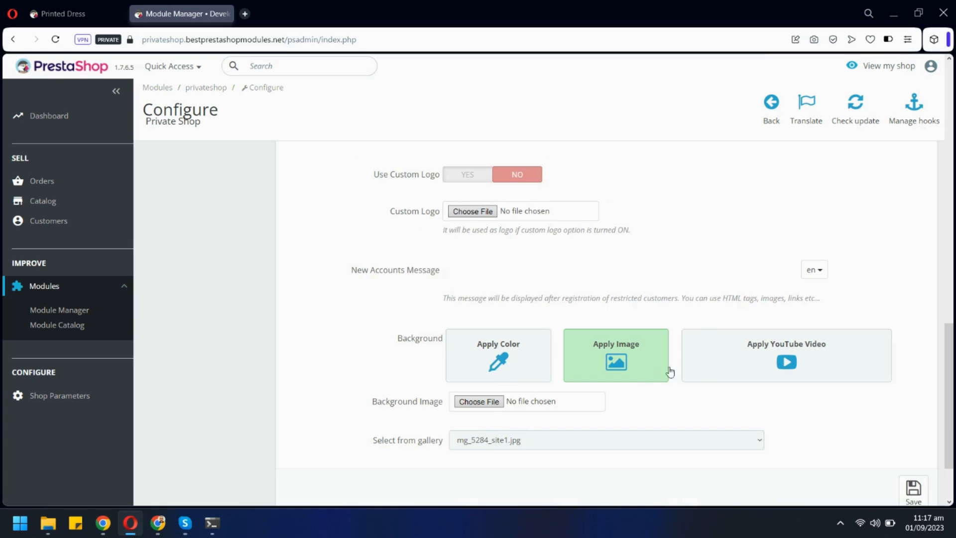
mouse_move(543, 430)
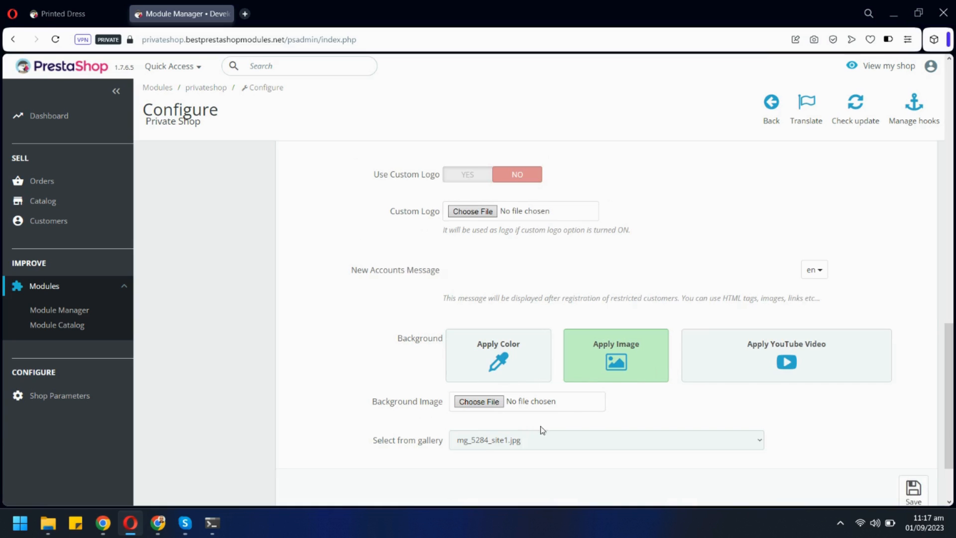
mouse_move(682, 406)
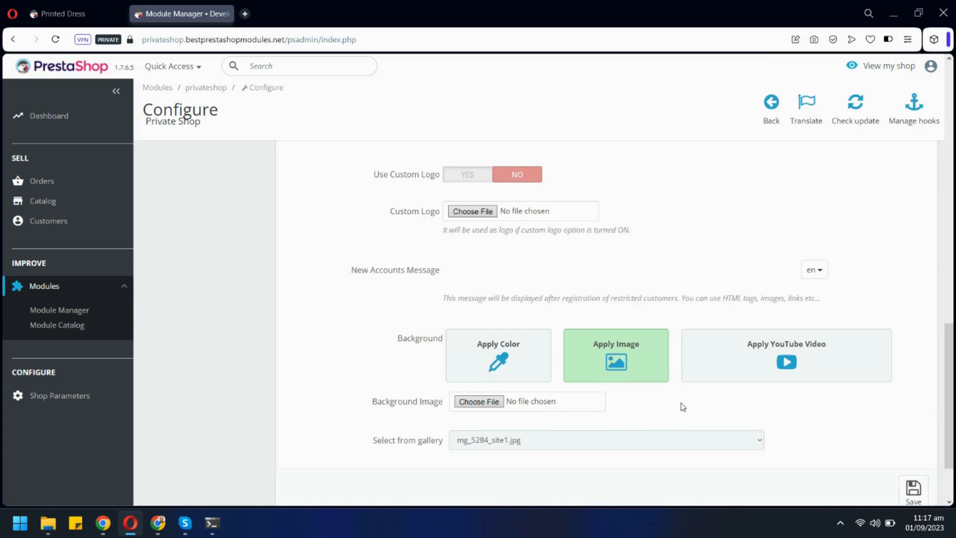
scroll(up, 3)
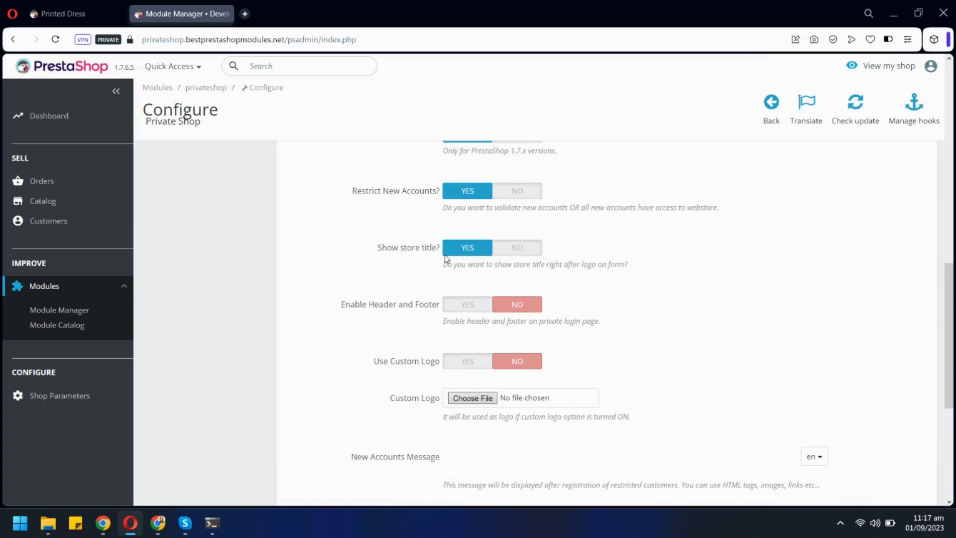
scroll(up, 3)
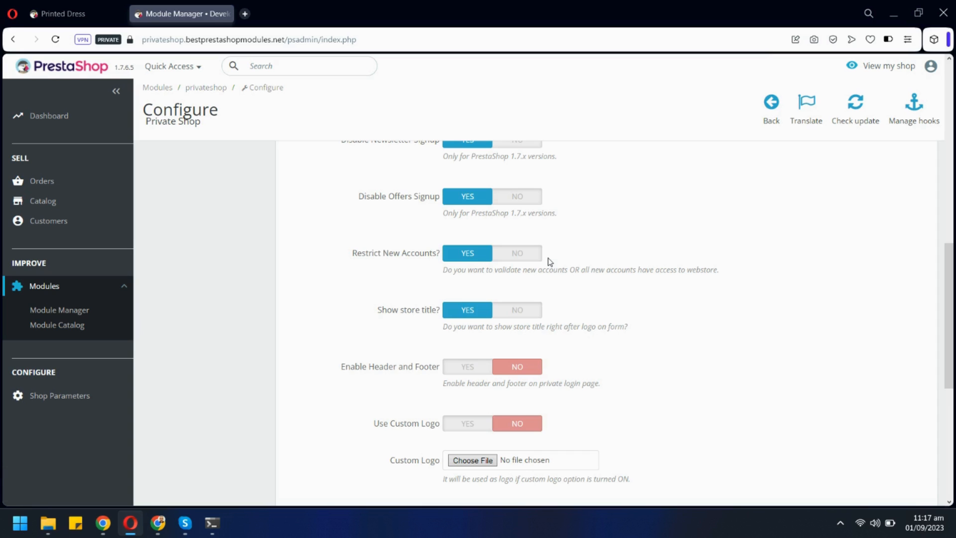
scroll(up, 3)
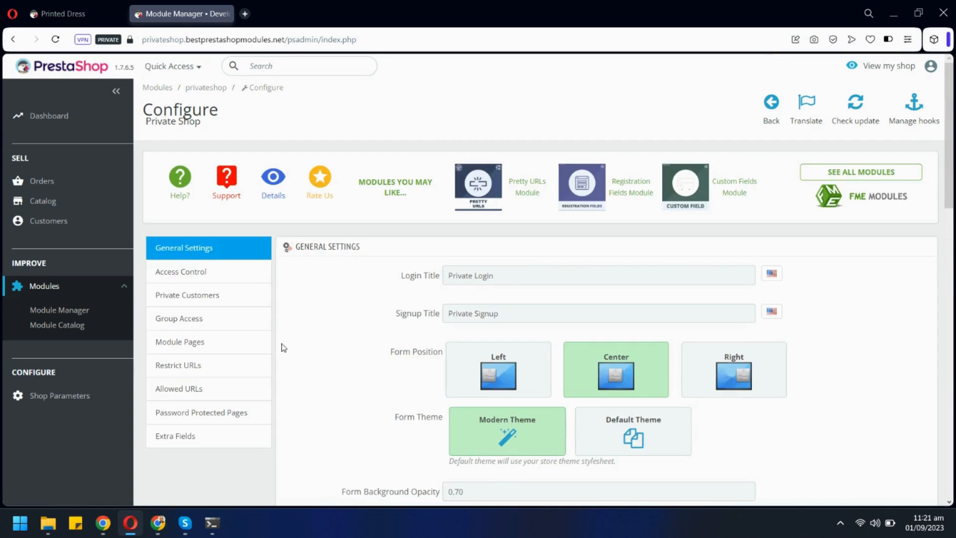
Step: Switch to the Access Control settings showing only selected items privatized
click(181, 271)
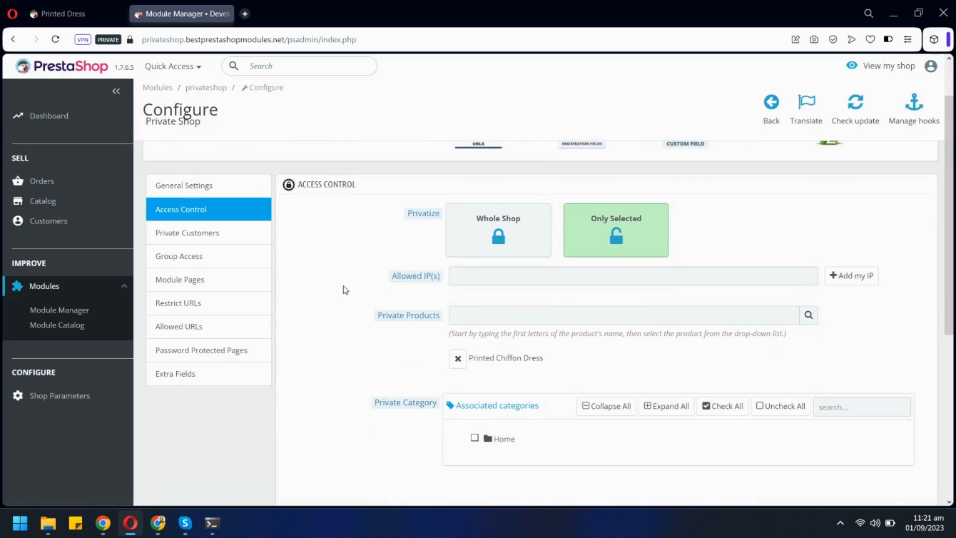
mouse_move(510, 243)
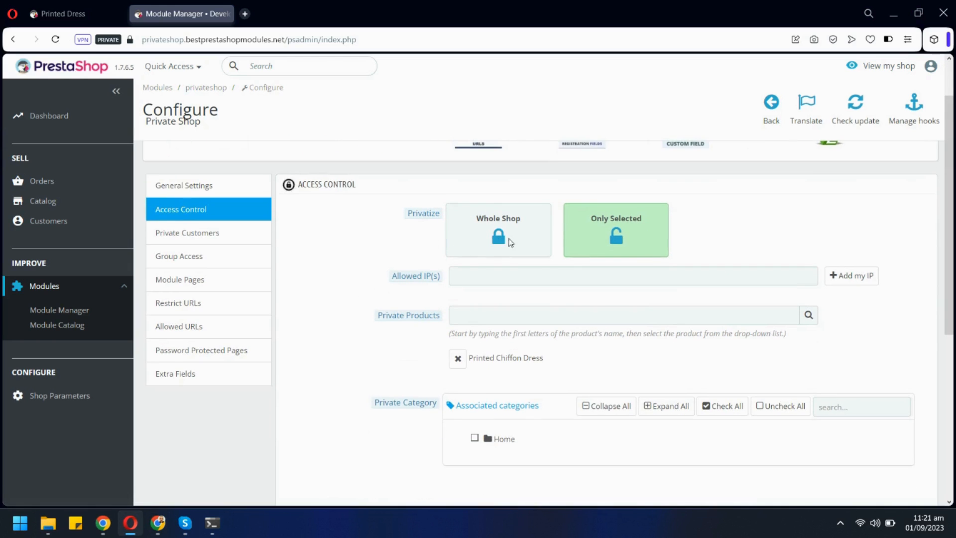
mouse_move(597, 249)
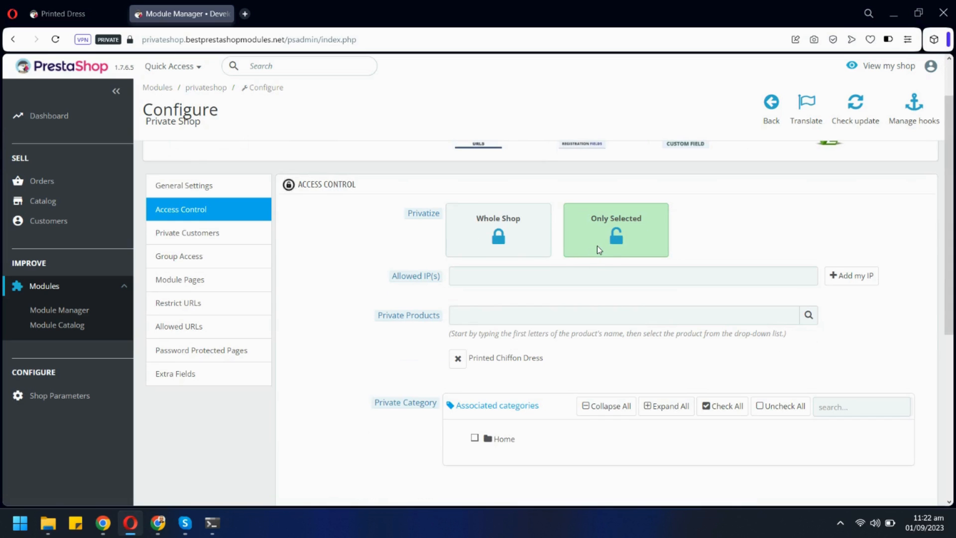
Step: Expand Home and Women to Tops and Dresses, and set Allow Google to crawl to YES
scroll(down, 3)
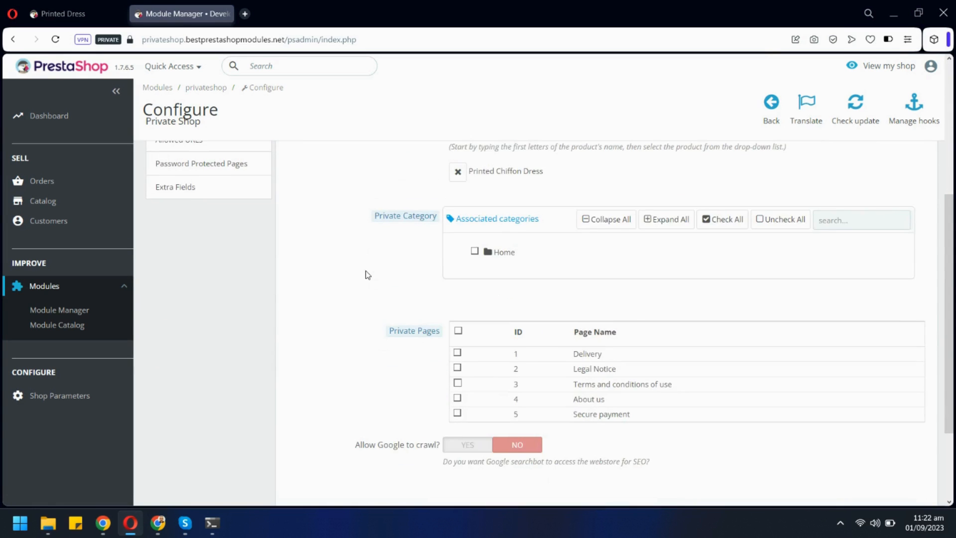
click(487, 252)
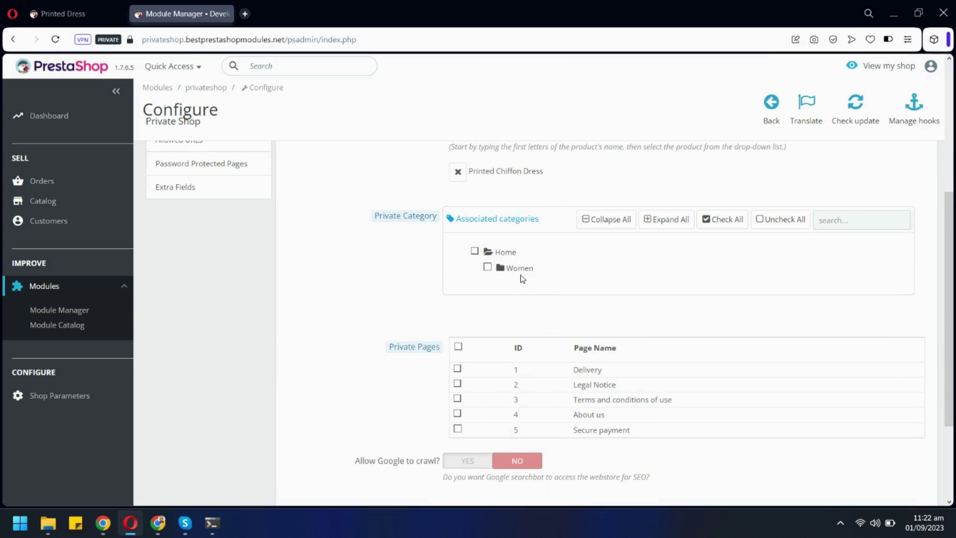
click(500, 268)
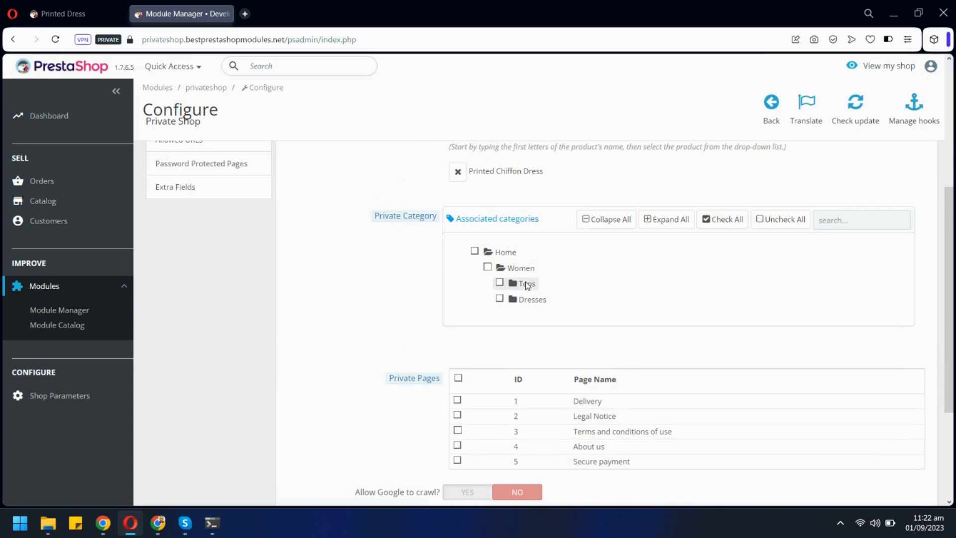
scroll(down, 3)
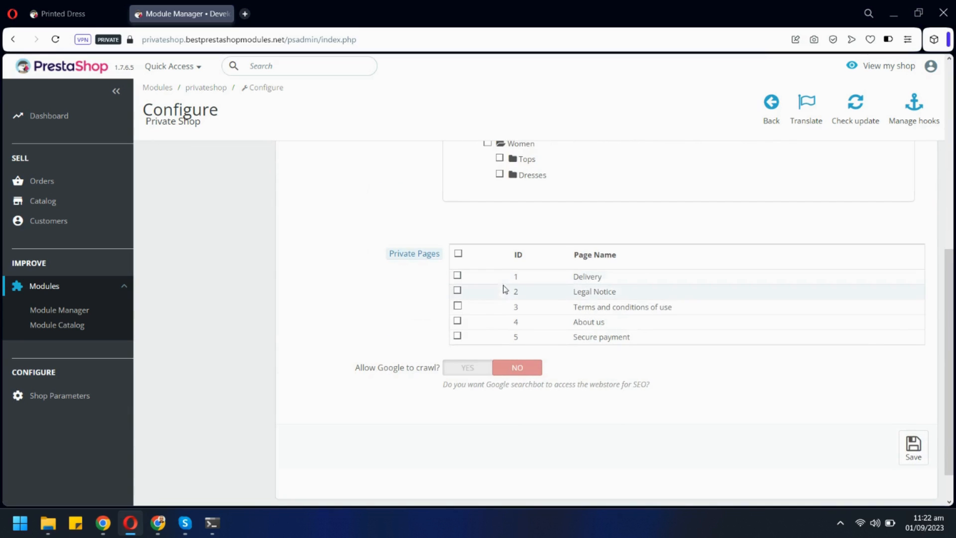
mouse_move(356, 302)
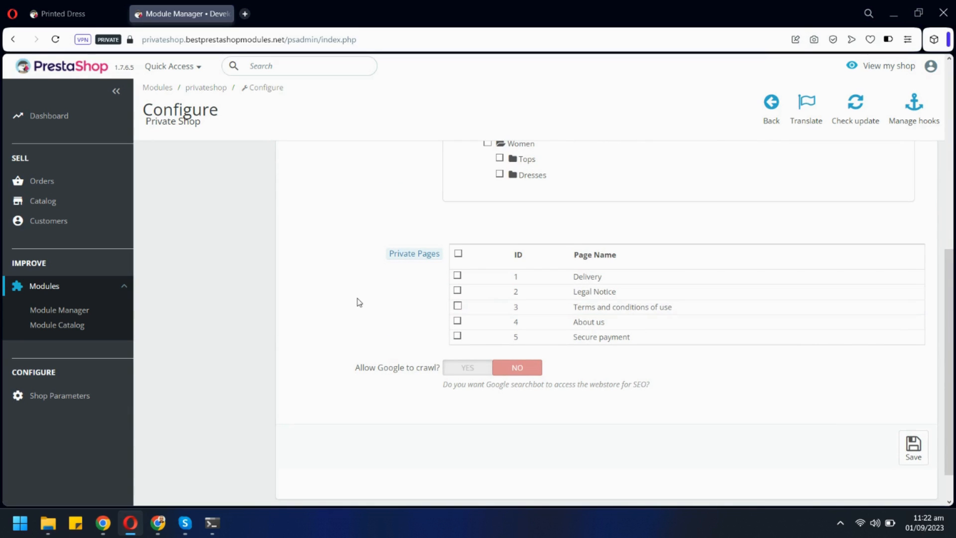
click(467, 367)
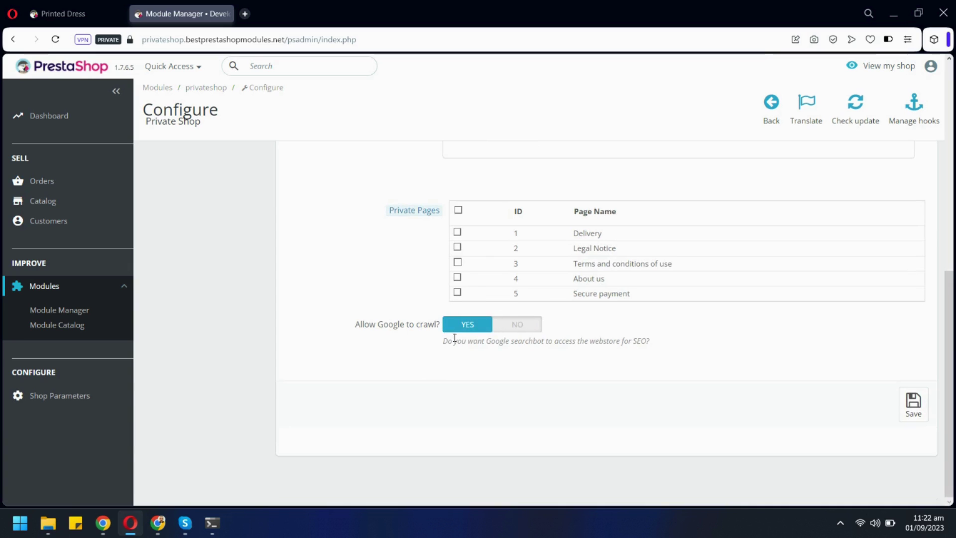
mouse_move(606, 335)
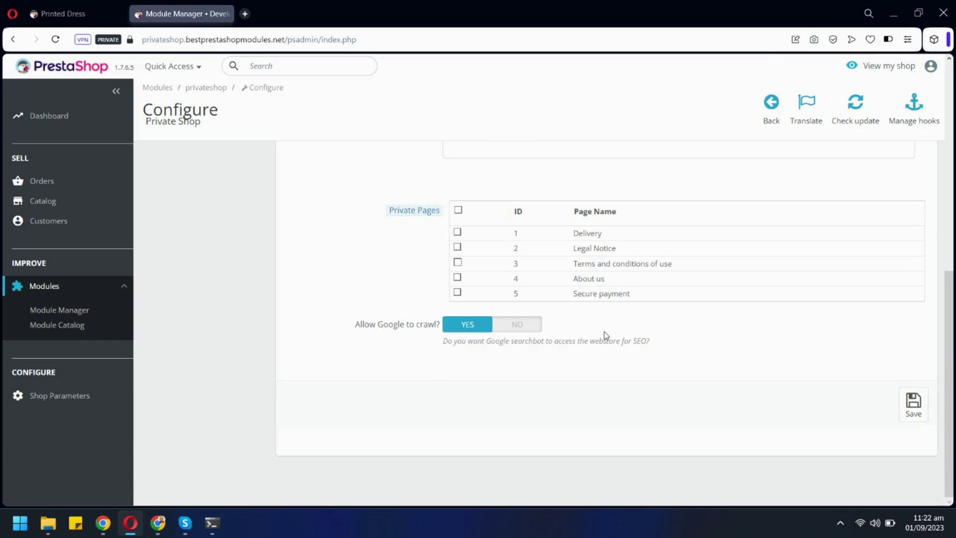
mouse_move(895, 397)
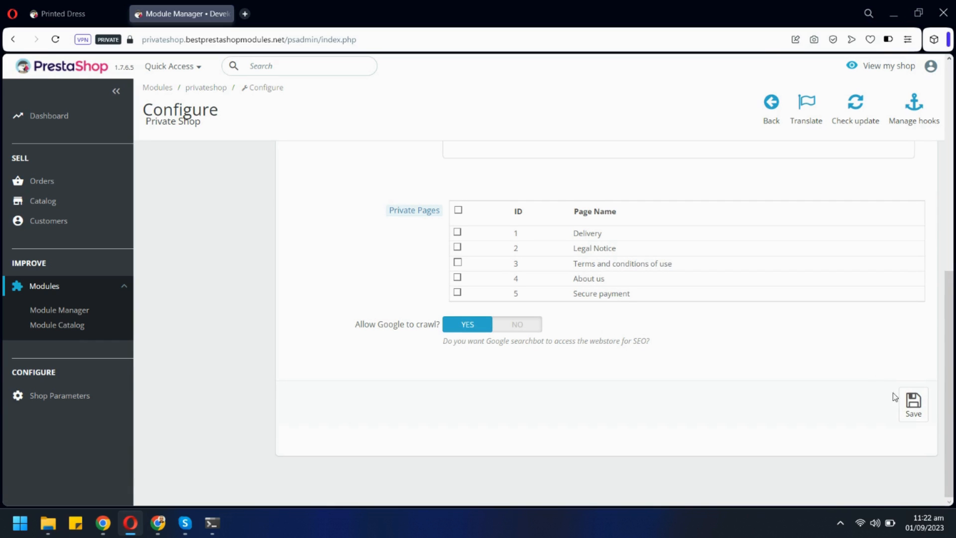
Step: Show the Private Customers table with status, newsletter and signup dates
click(188, 295)
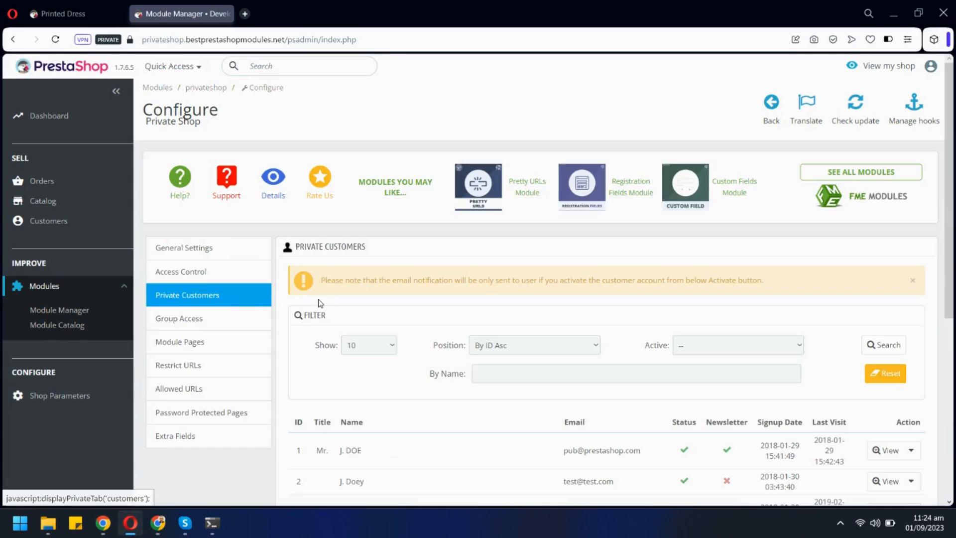
scroll(down, 3)
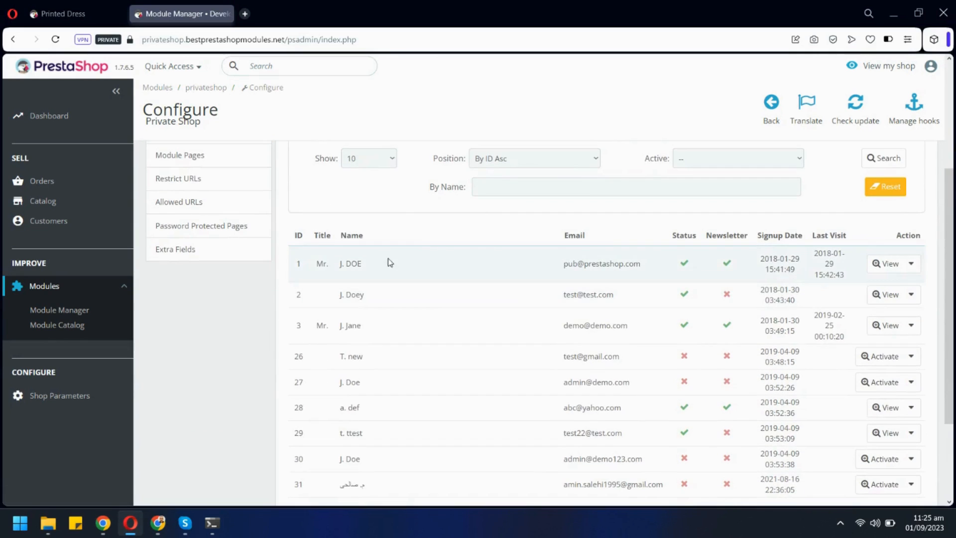
mouse_move(830, 289)
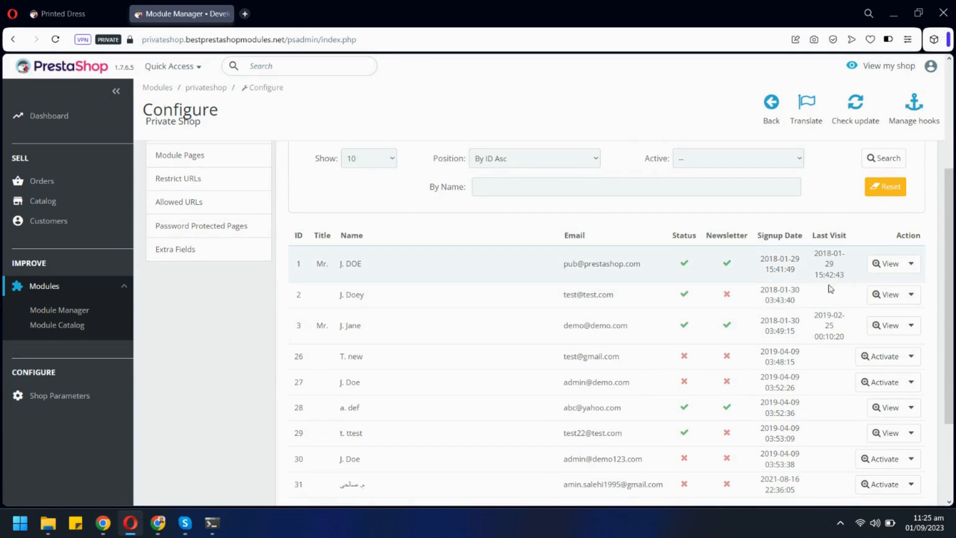
mouse_move(688, 338)
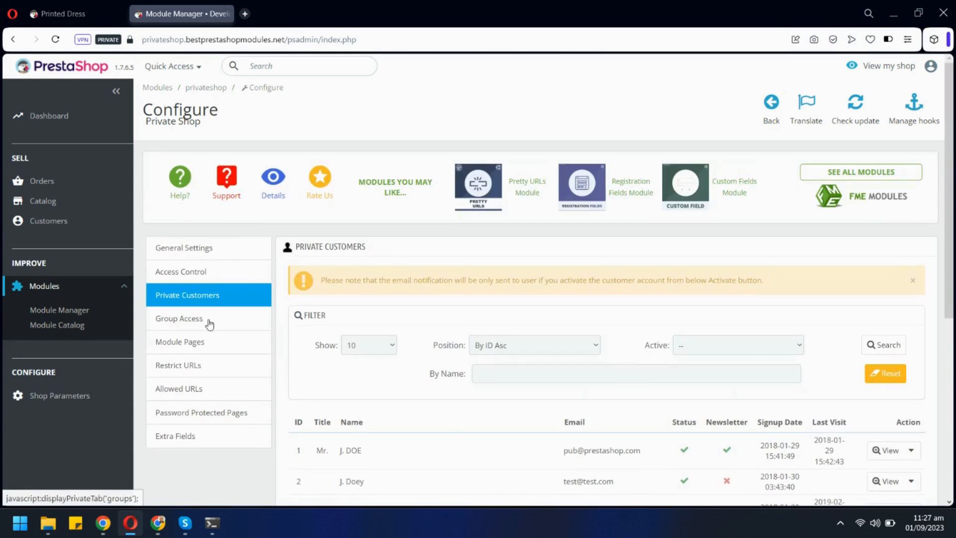
Step: In Group Access, set group management to NO and grant access to Pro Customers
click(178, 317)
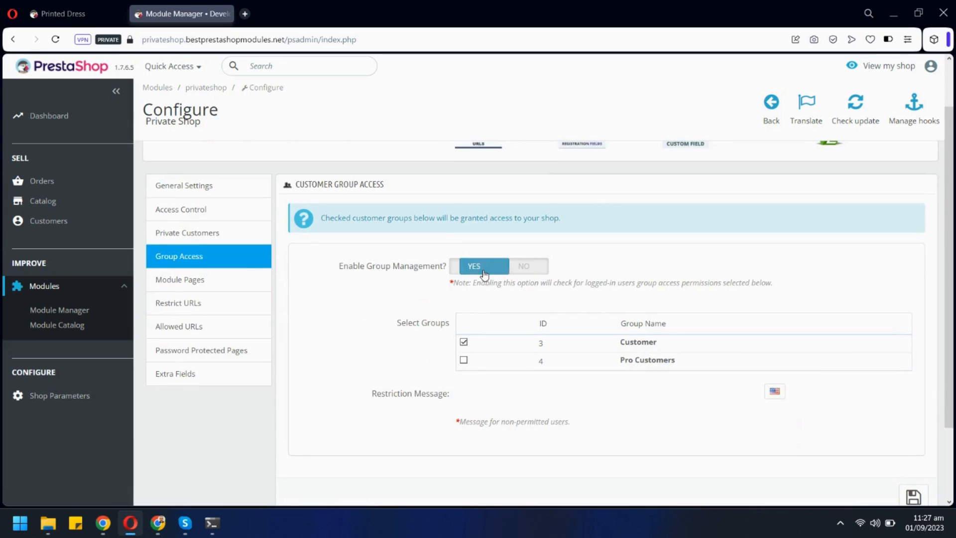
click(522, 266)
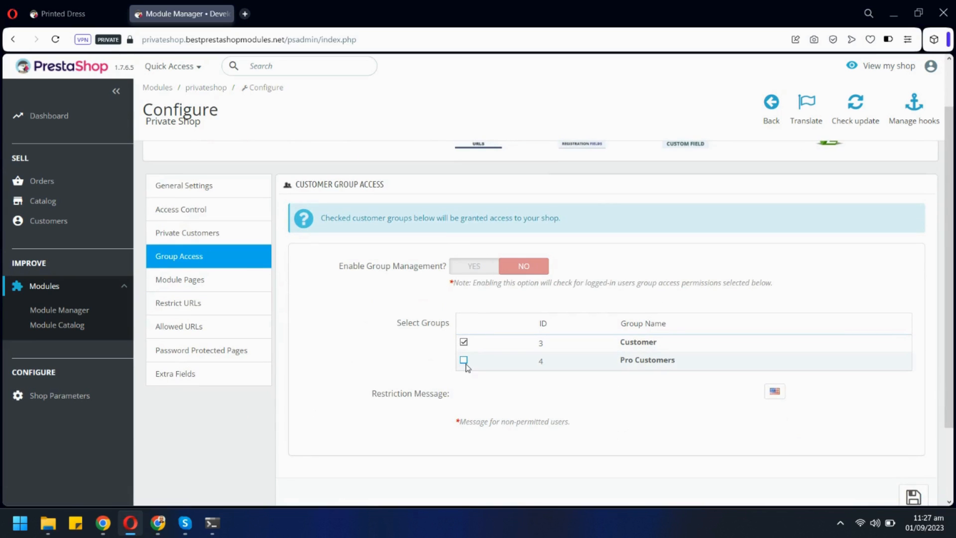
click(463, 359)
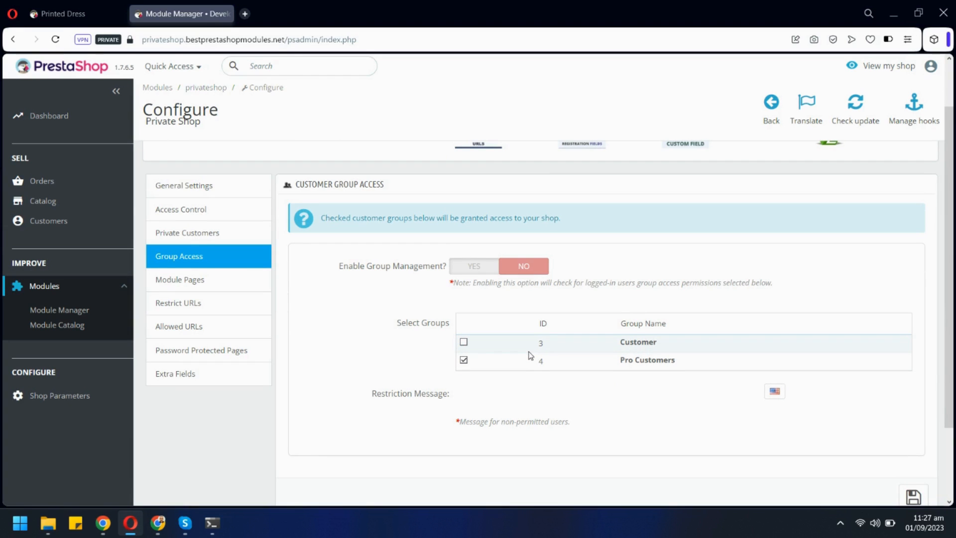
mouse_move(229, 283)
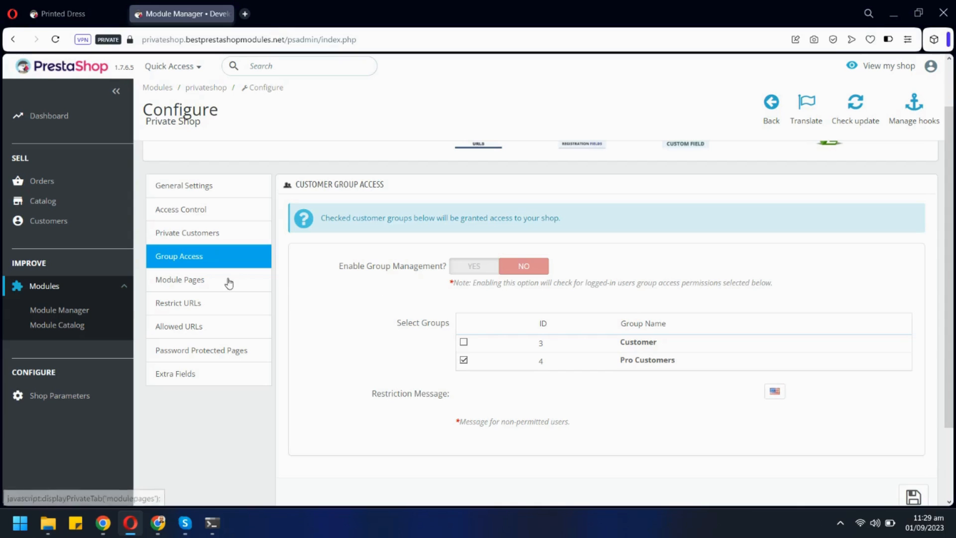
Step: Visit Module Pages and Restrict URLs, then show the Password Protected Pages list
click(180, 279)
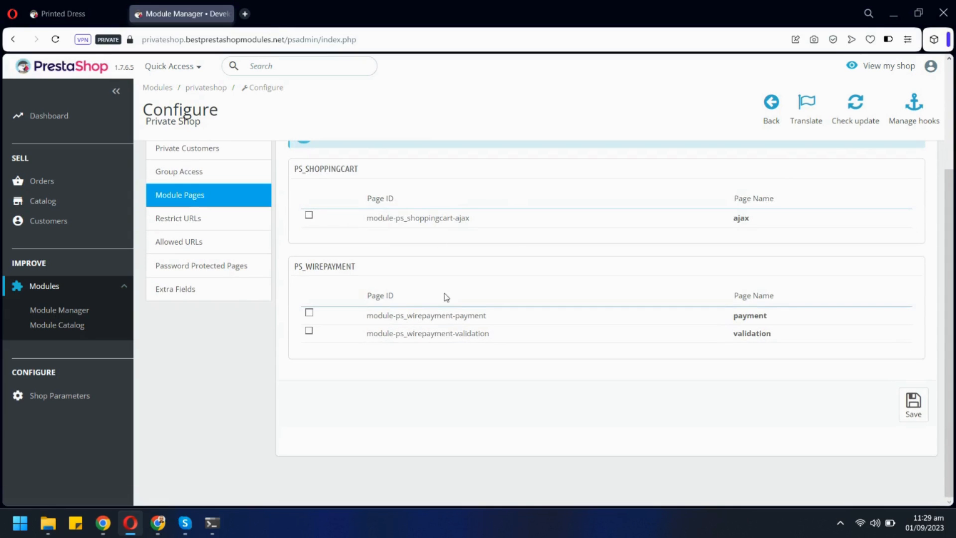
scroll(up, 3)
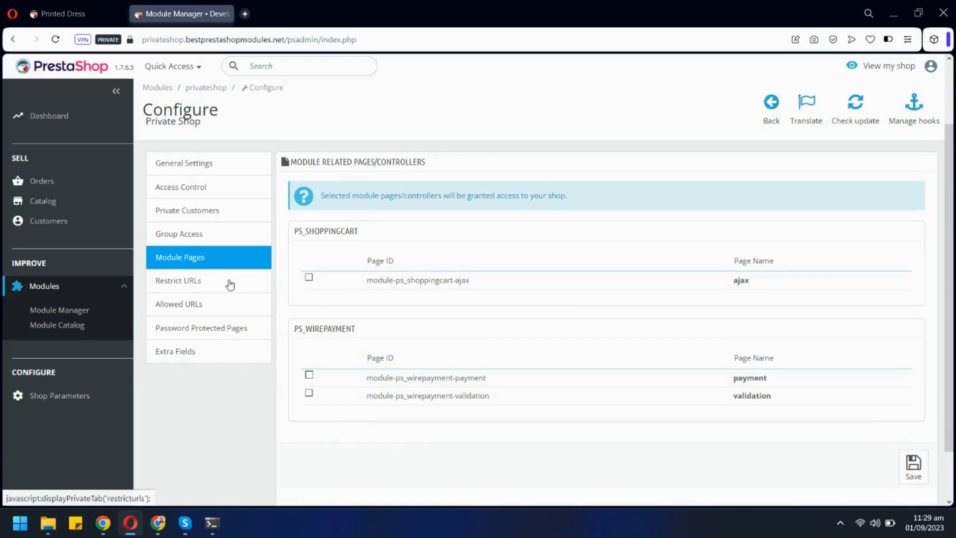
click(178, 279)
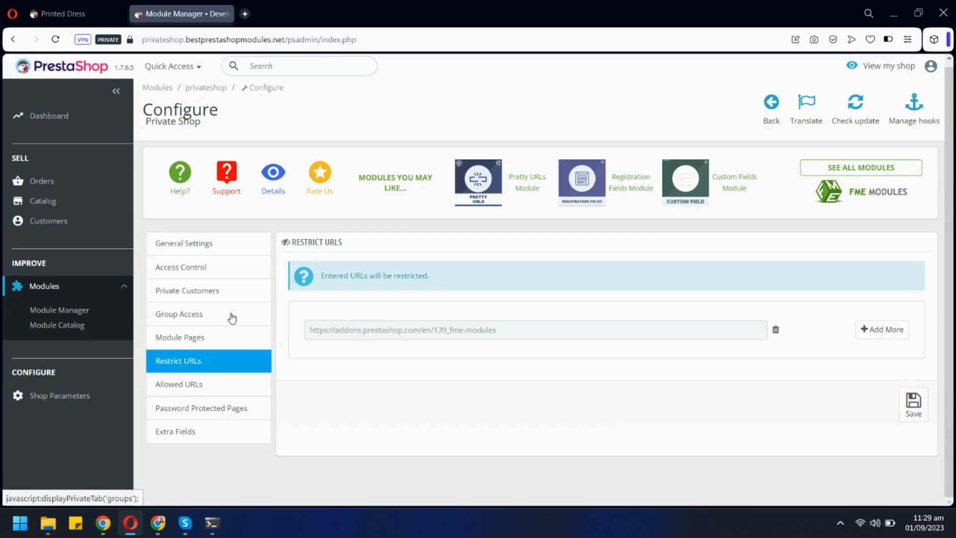
mouse_move(234, 361)
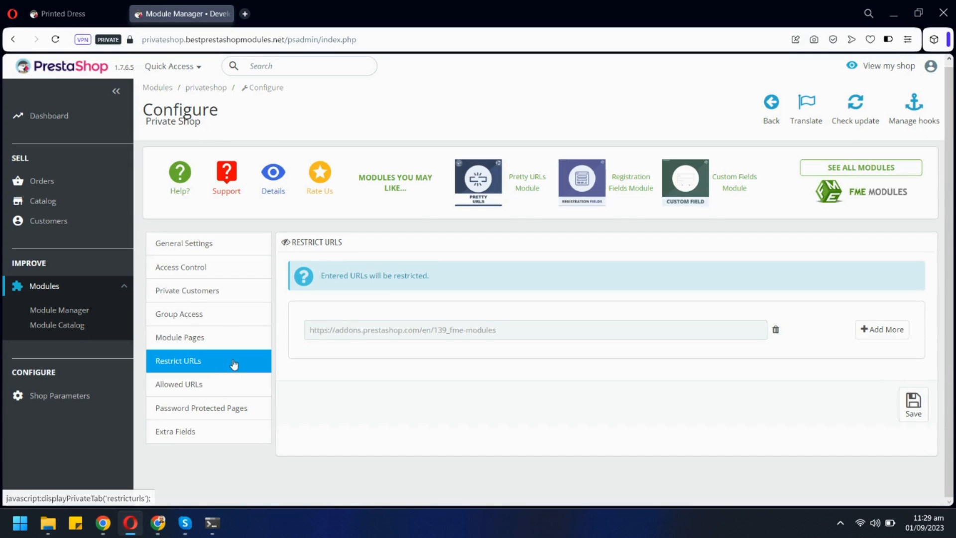
mouse_move(246, 372)
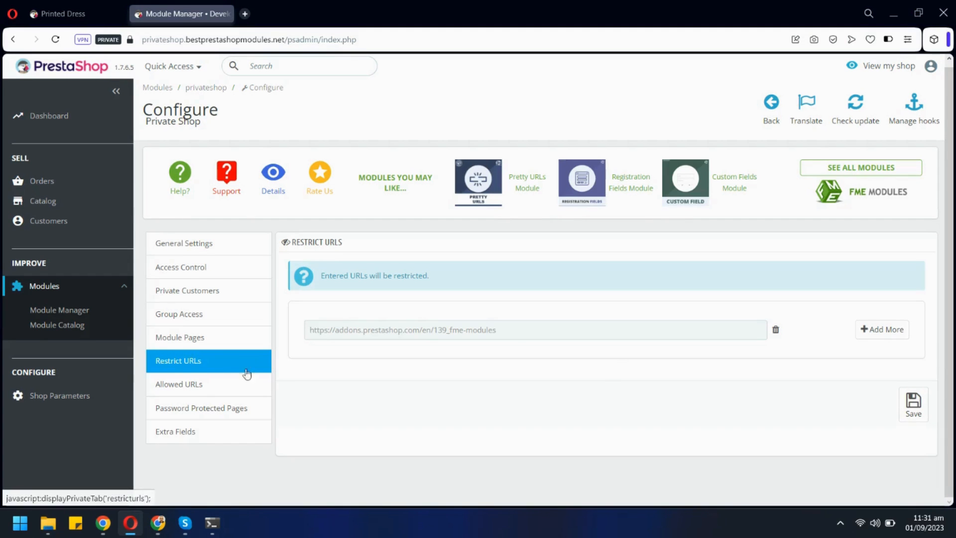
click(201, 407)
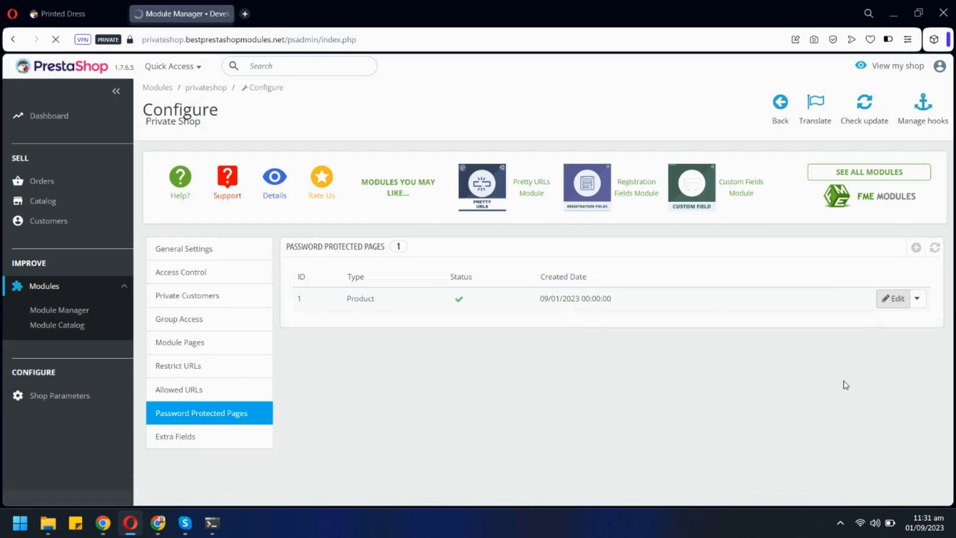
Step: Edit the Product protected-page entry and save it, getting a success confirmation
click(892, 297)
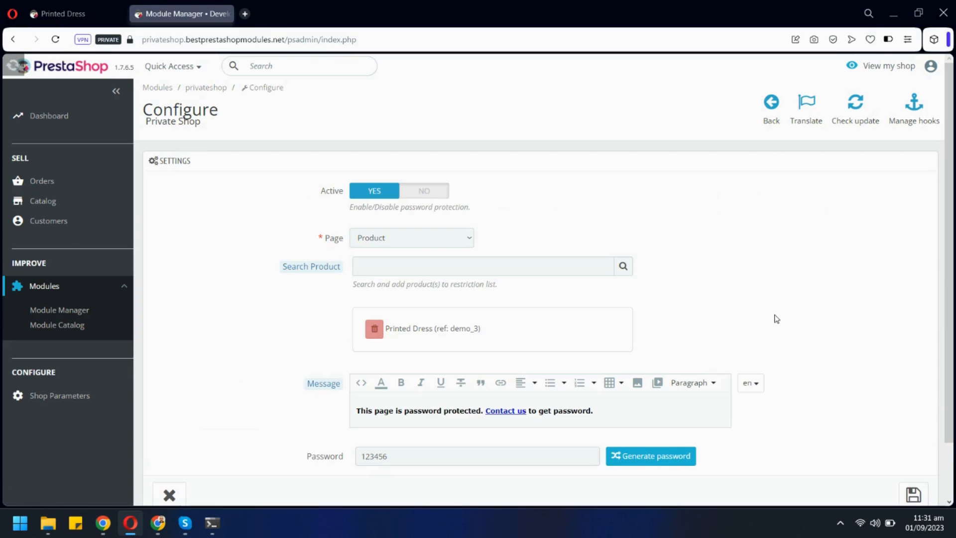
click(411, 237)
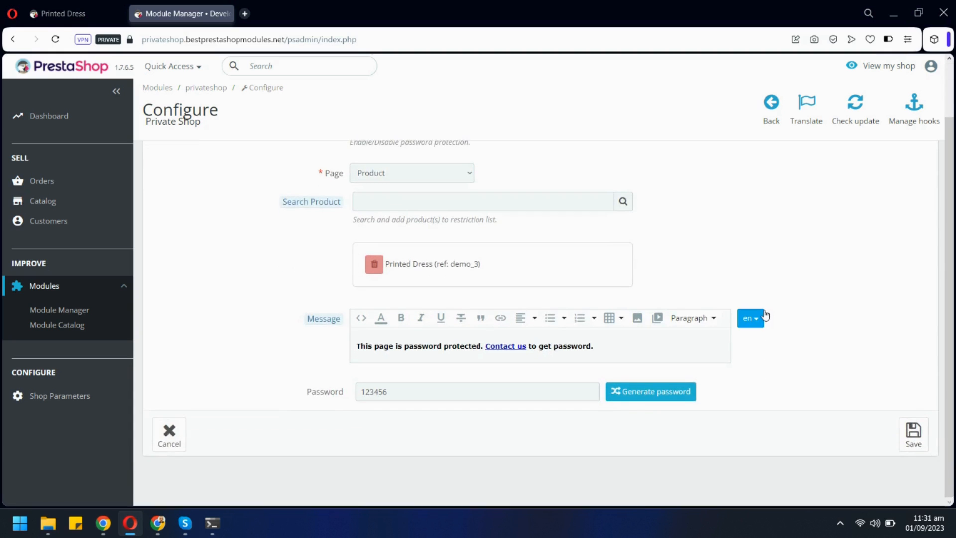
click(913, 434)
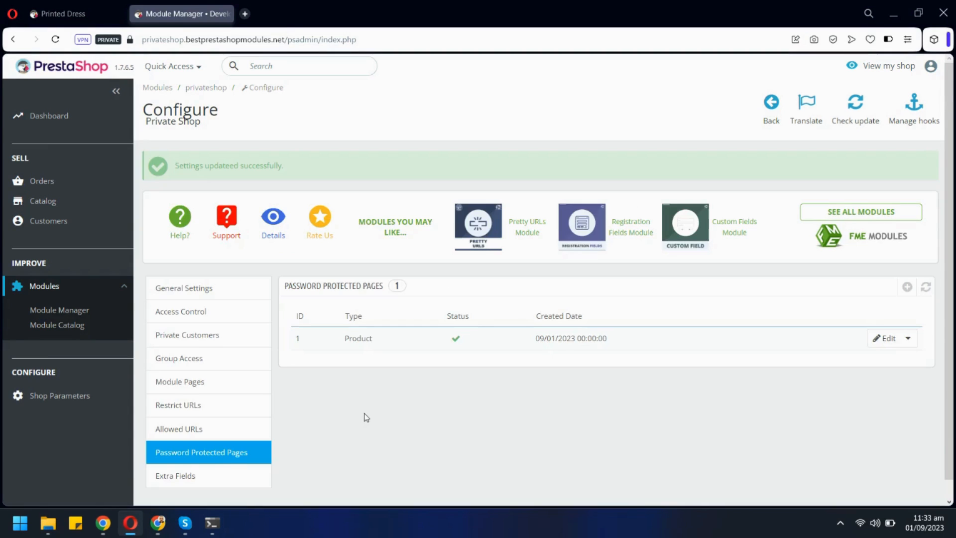
Step: Show the four extra signup fields: Note, website link question, Website URL and Profile Photo
click(175, 475)
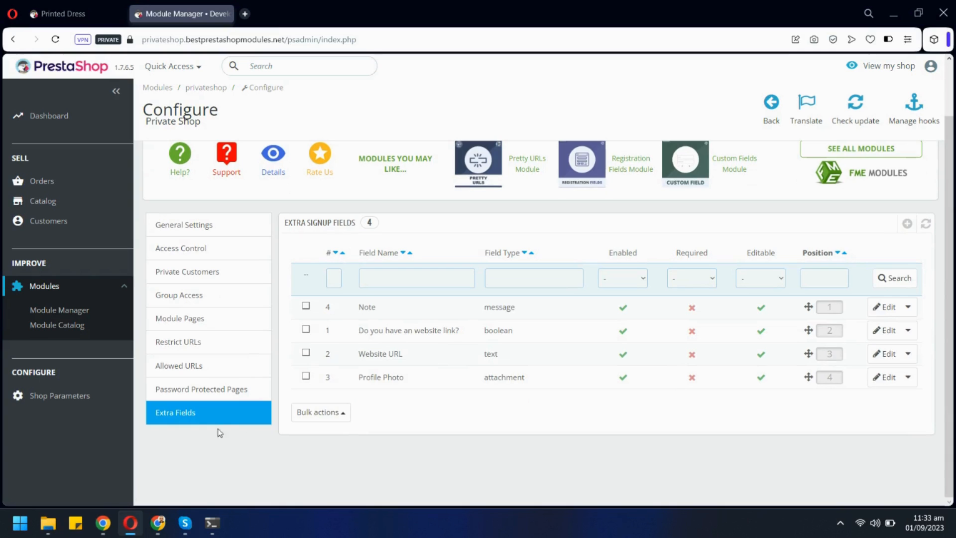
mouse_move(889, 251)
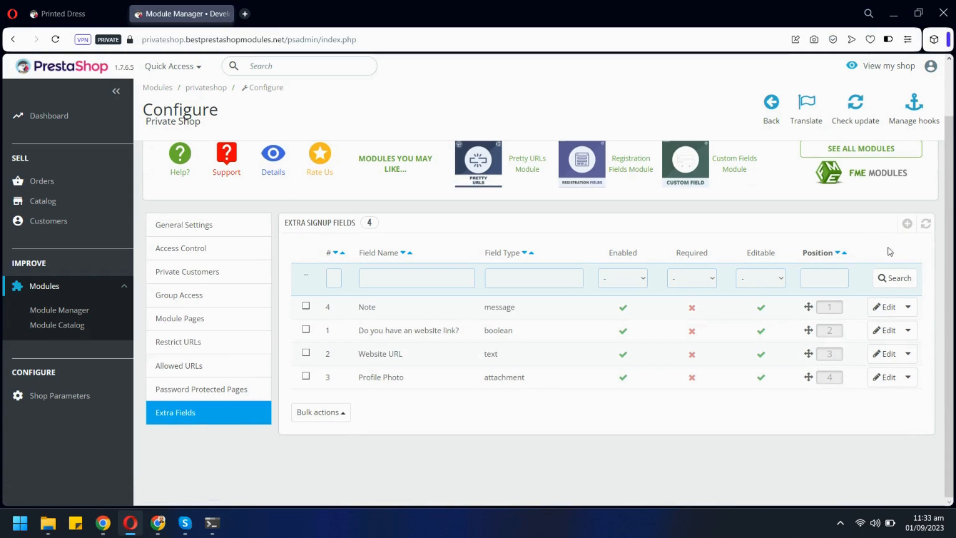
mouse_move(463, 420)
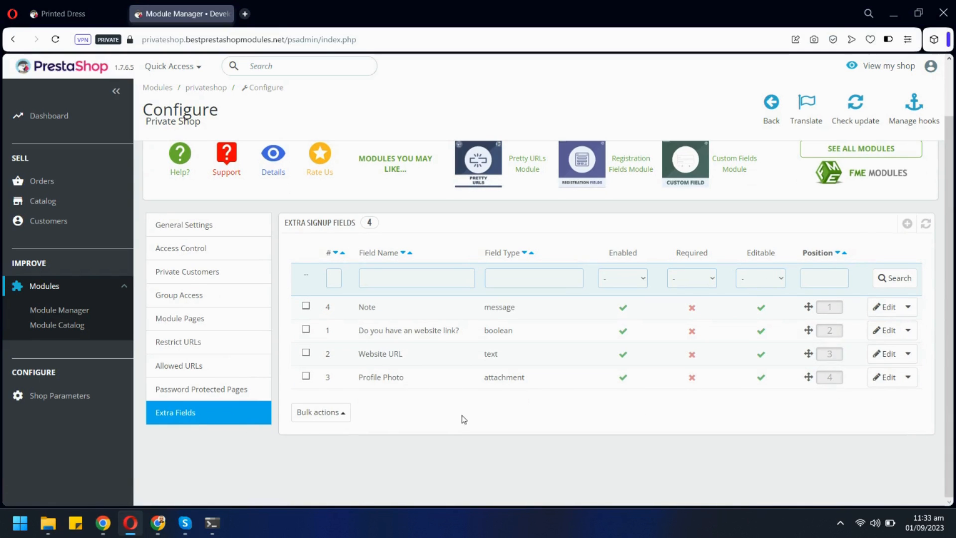